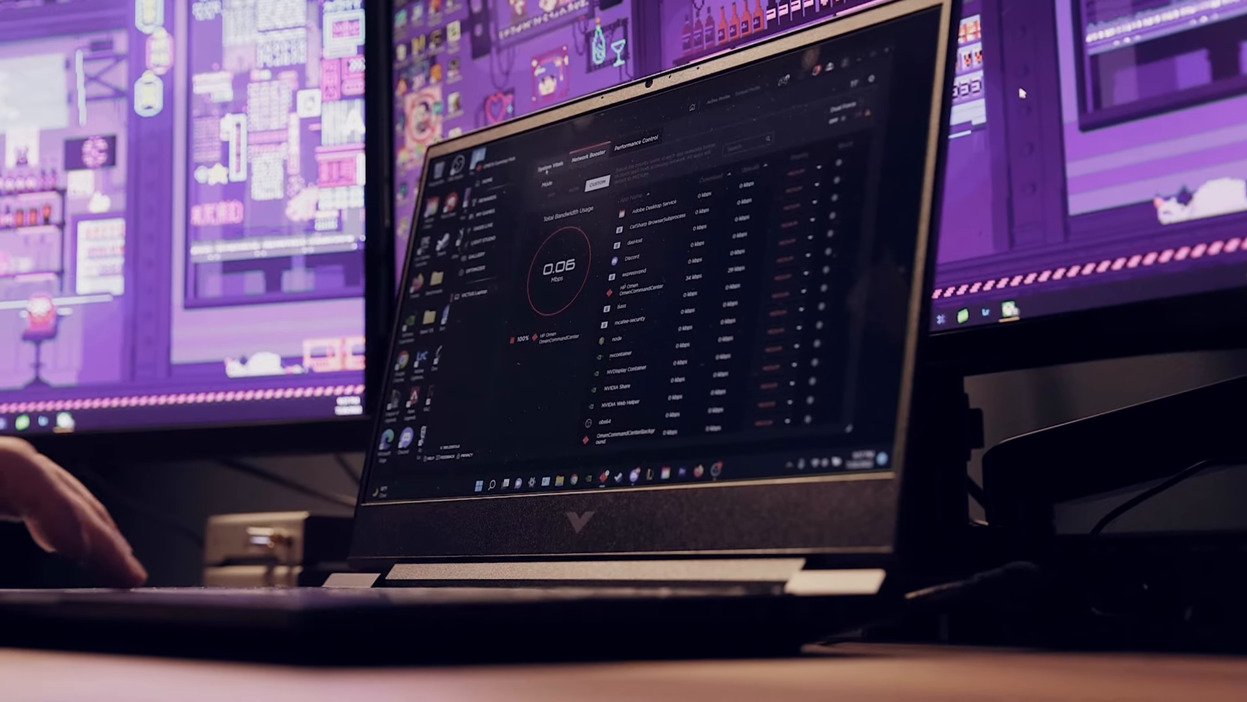
Switch from Network Booster to the System Vitals view showing GPU, CPU, RAM and storage usage
{"action": "left_click", "coordinate": [550, 150]}
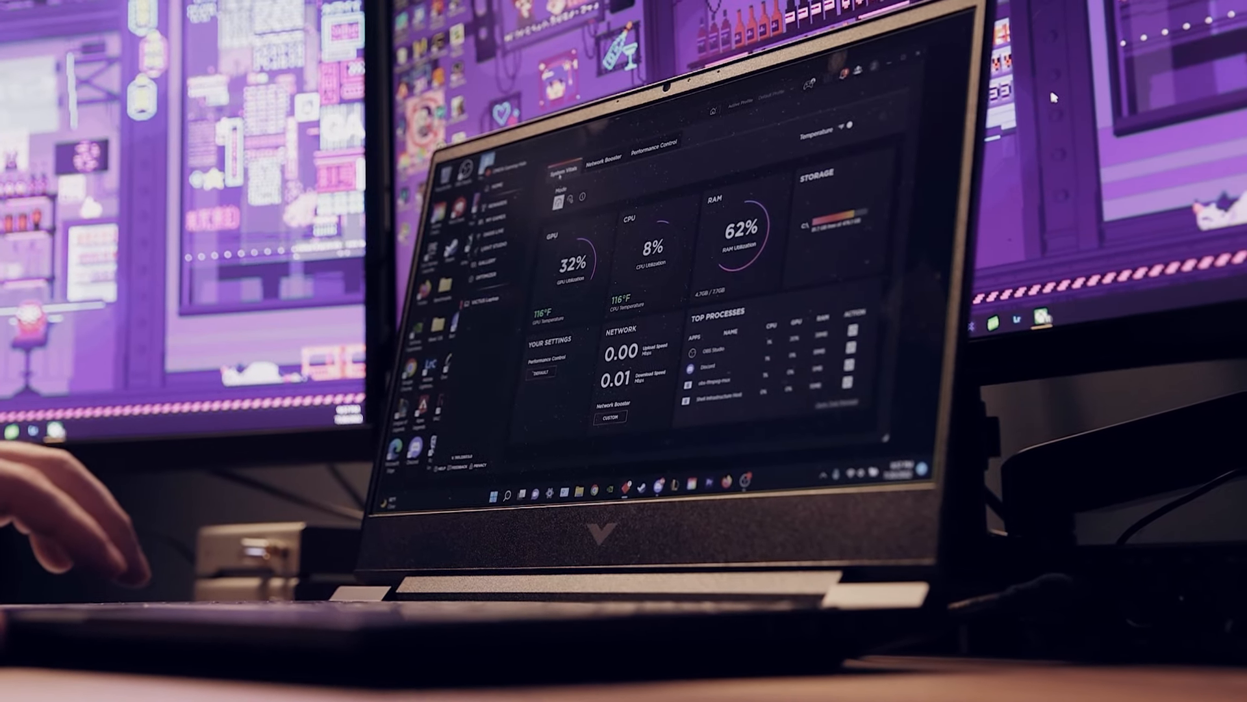